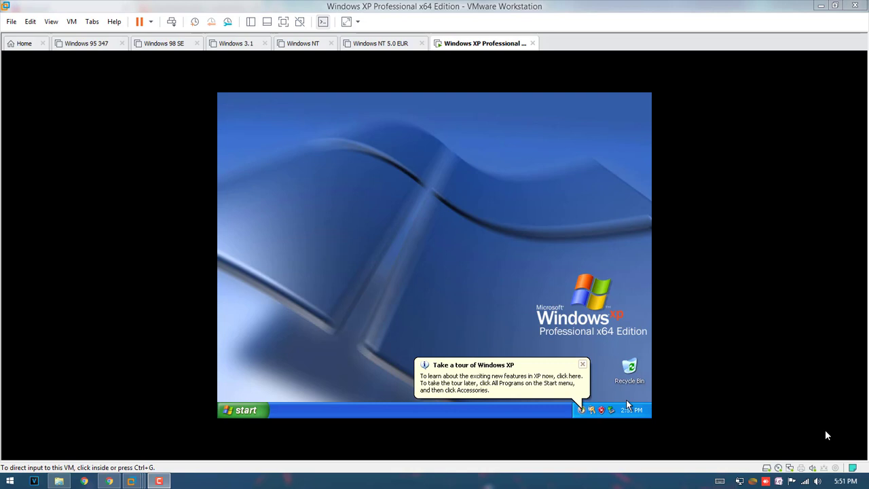
mouse_move(538, 333)
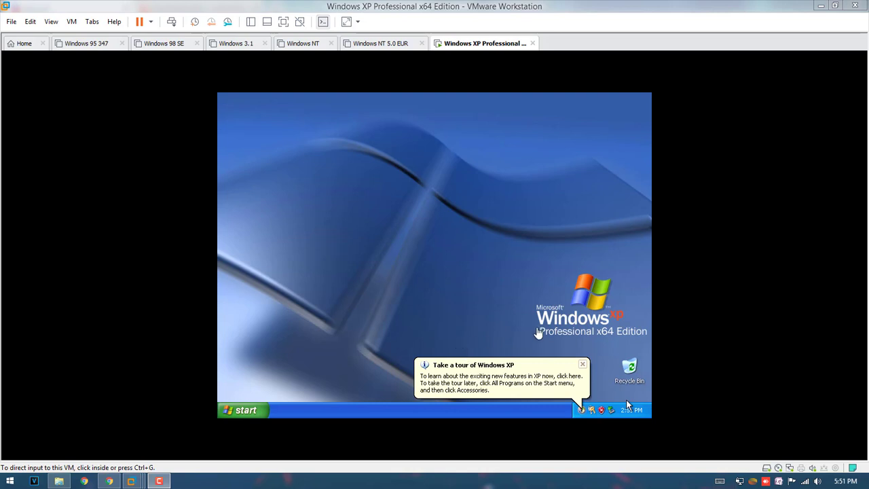
- Launch Activate Windows from the activation key icon in the XP notification area
left_click(581, 365)
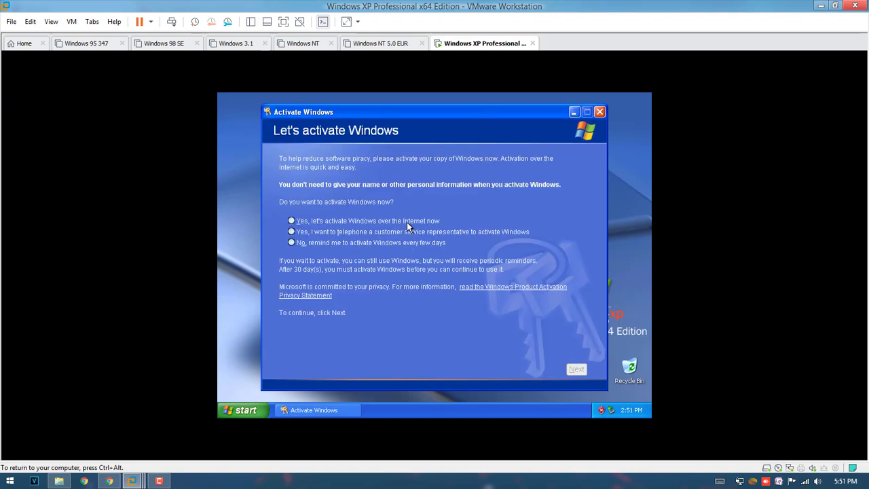
- Choose telephone activation with a customer service representative and continue to generate the installation ID
left_click(291, 232)
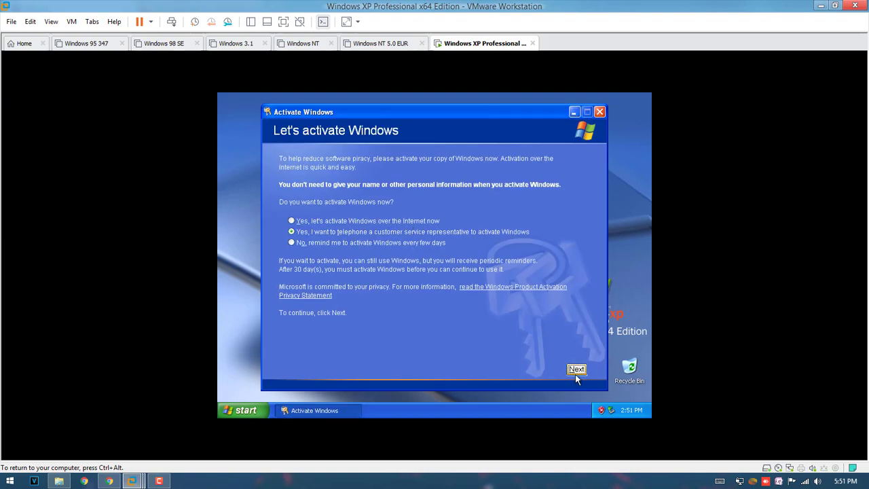
left_click(576, 368)
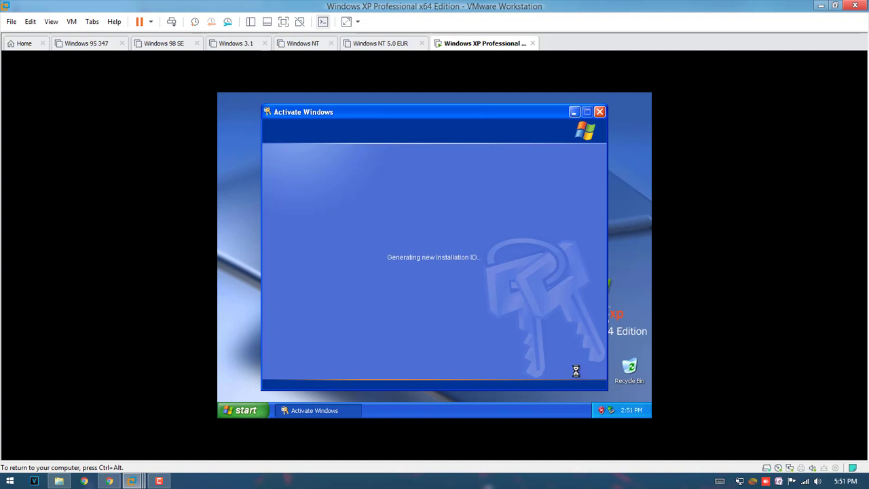
mouse_move(558, 349)
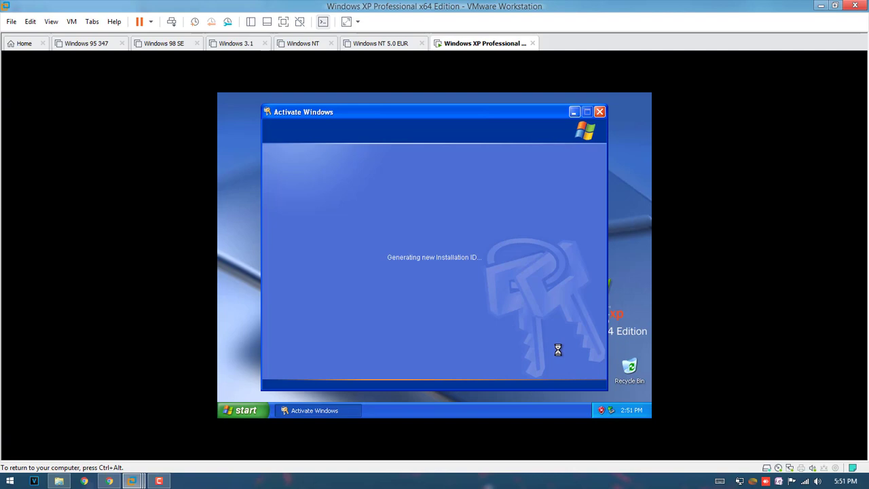
- Select United States in Step 1 to show the call numbers and installation ID
left_click(435, 173)
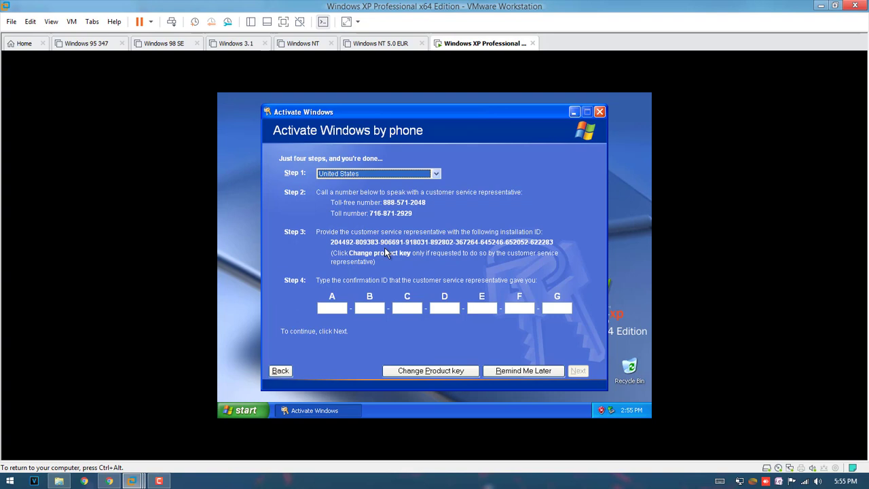
- Start the confirmation ID by entering '07' in box A
left_click(332, 307)
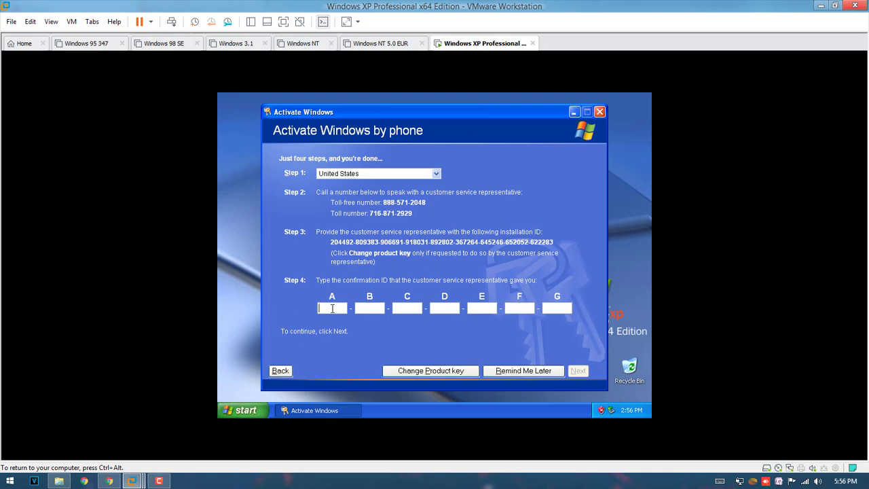
type("07")
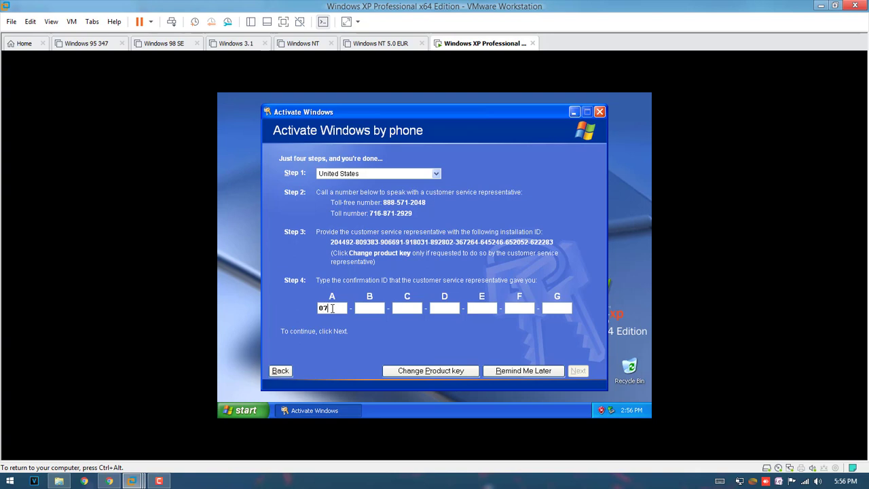
- Enter the remaining confirmation ID digits, ending with '366', '1', '571', completing all seven groups
type("293")
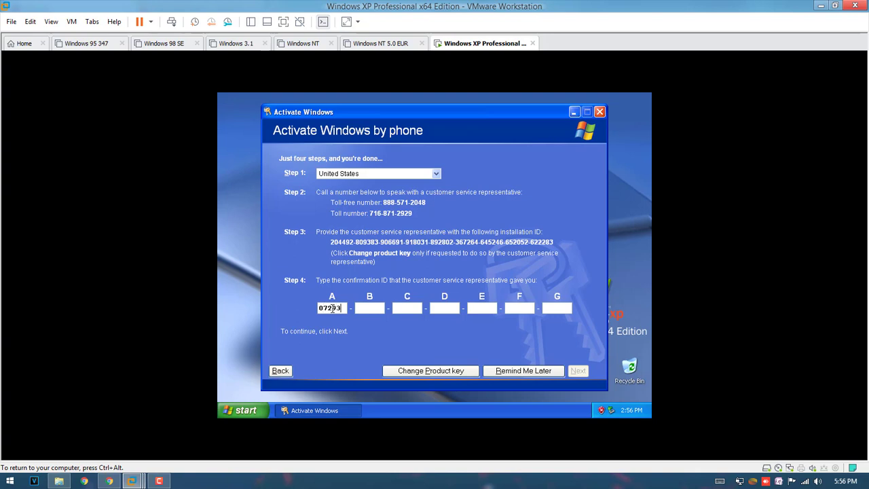
type("2")
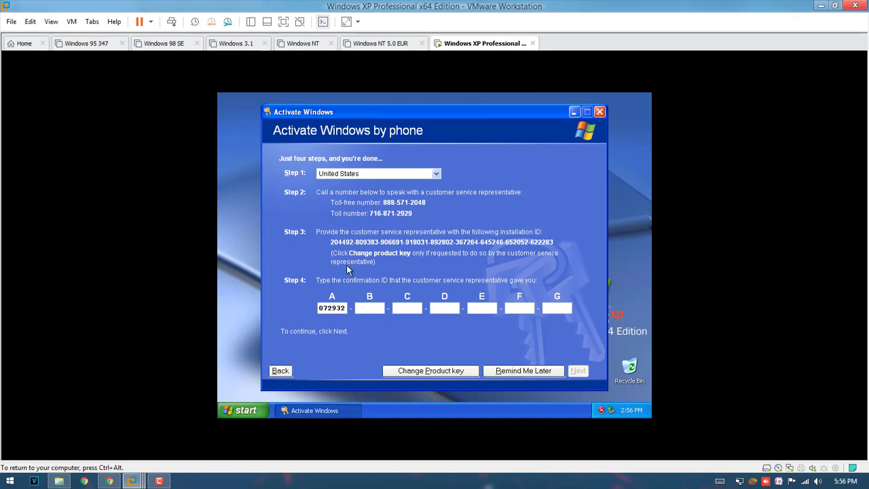
type("6921")
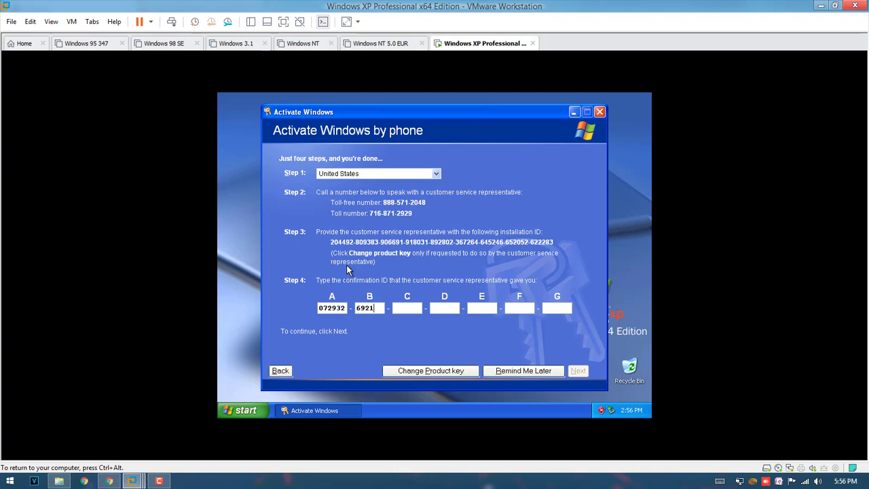
type("22")
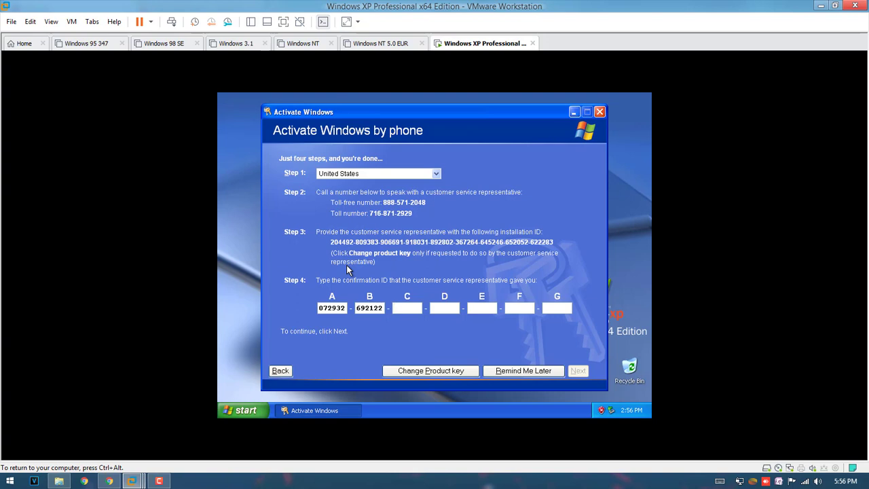
type("870162")
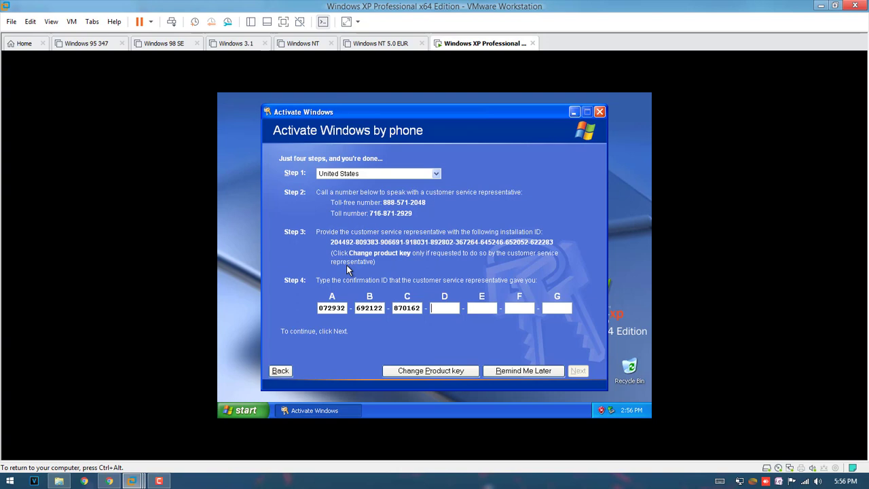
type("71")
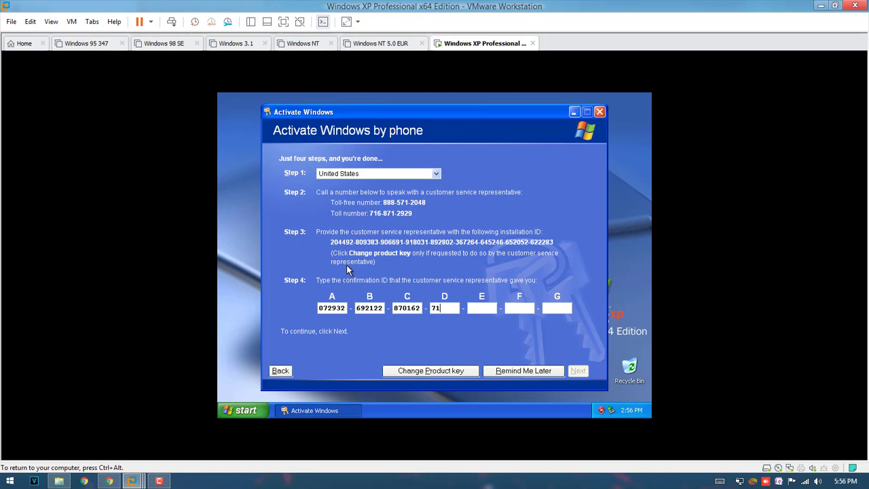
type("5963")
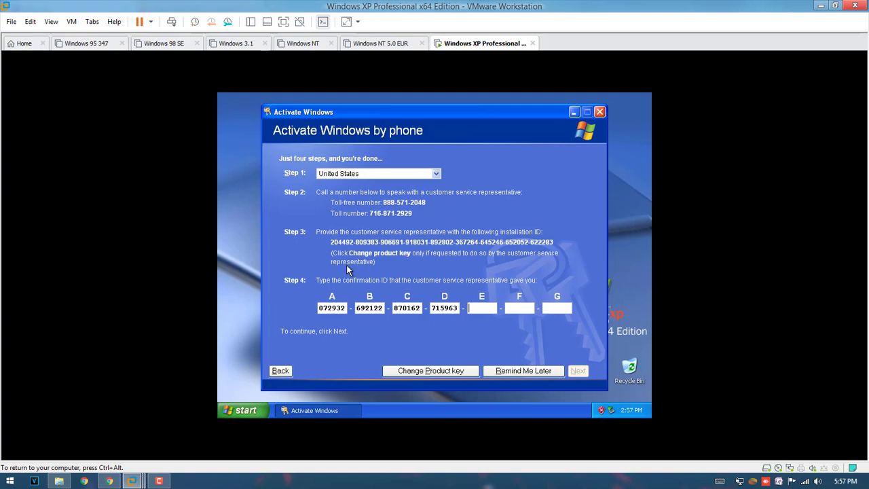
type("0")
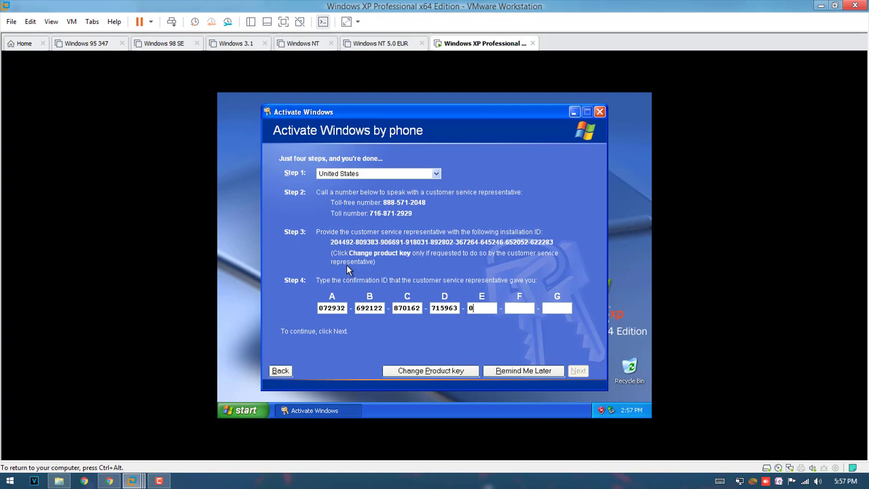
type("21625")
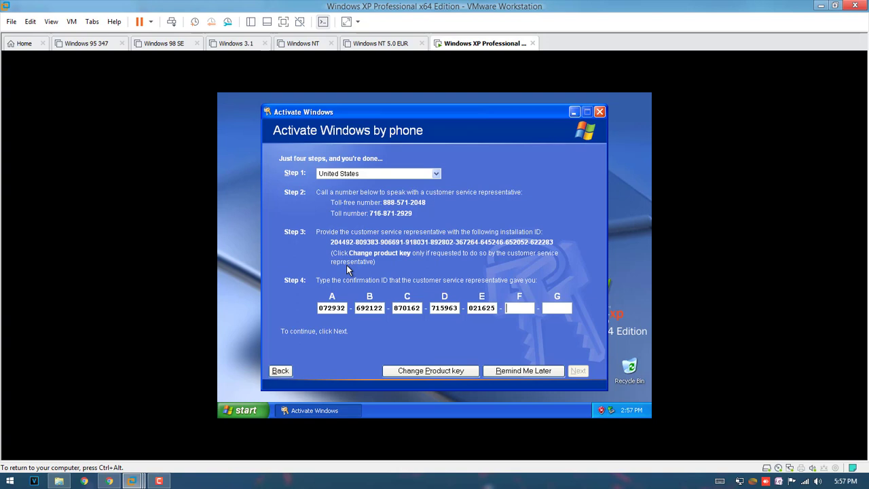
type("8")
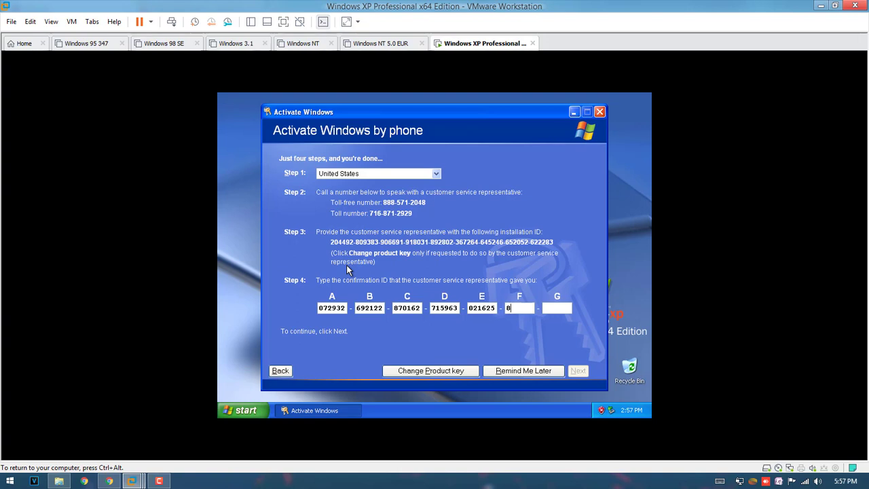
type("36626")
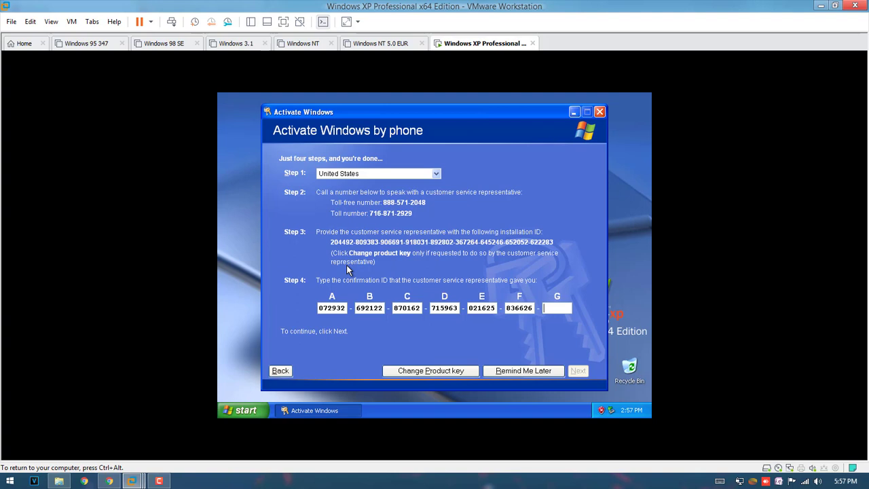
type("1")
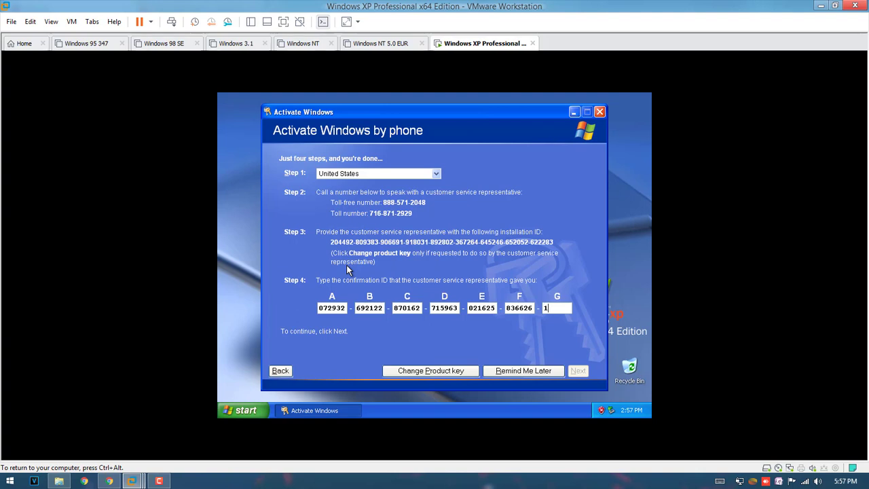
type("57110")
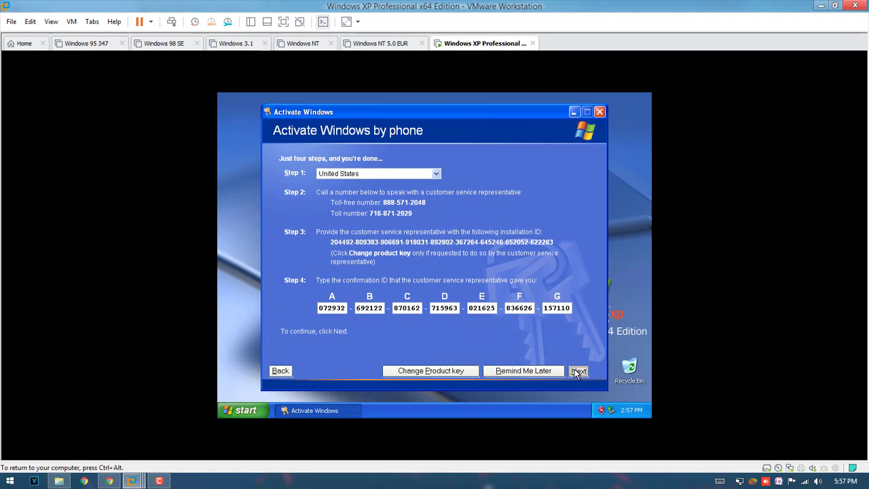
- Submit the confirmation ID and finish on the Thank You page
left_click(578, 370)
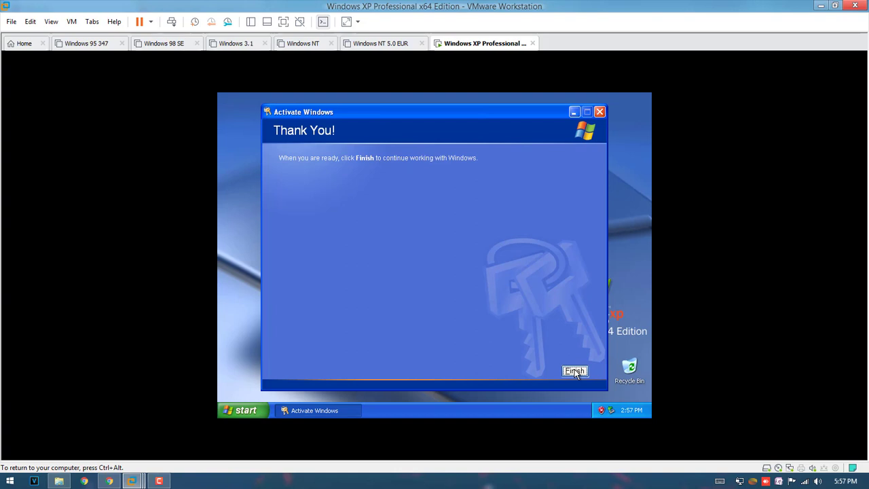
left_click(574, 370)
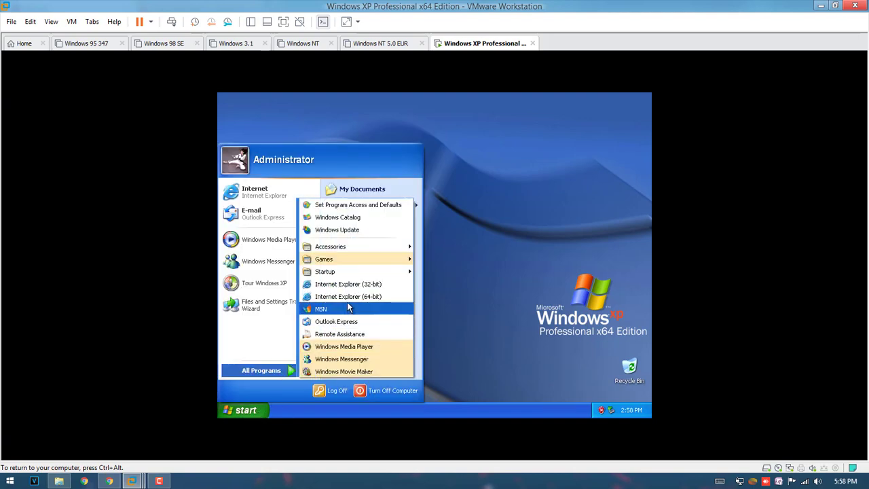
- Reopen Start > All Programs > Accessories to browse it, then dismiss the menus
left_click(512, 201)
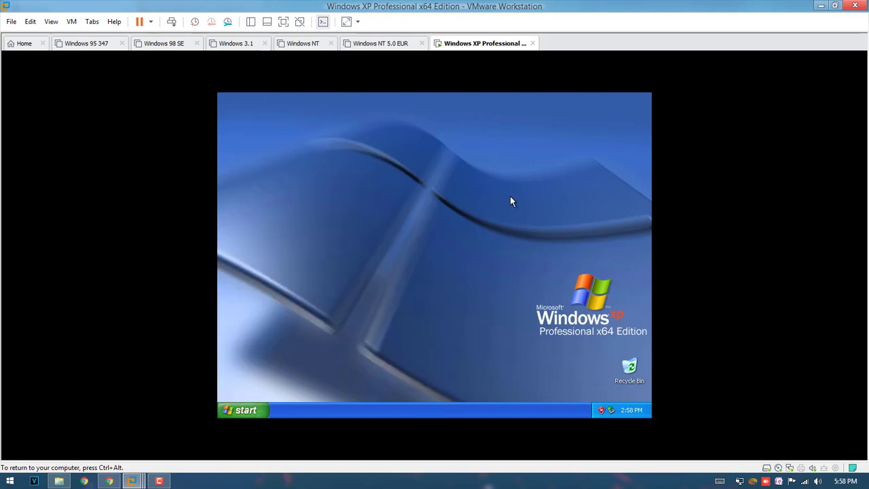
left_click(241, 409)
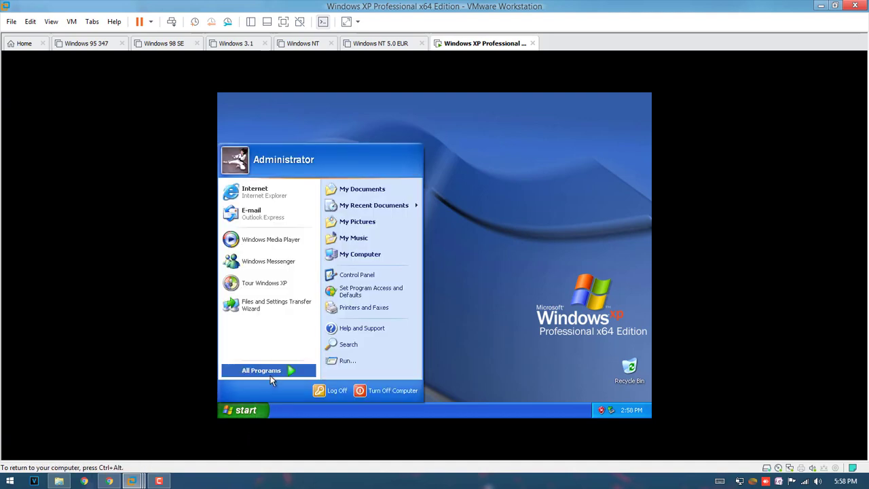
left_click(262, 370)
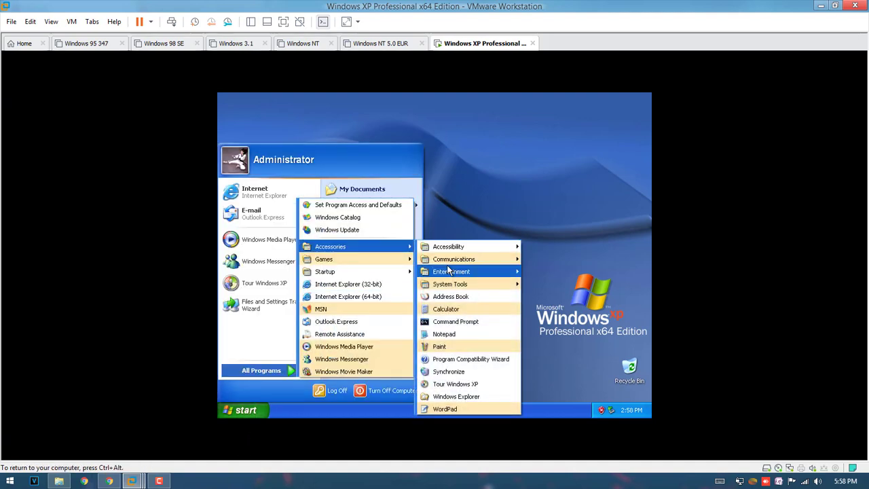
left_click(562, 237)
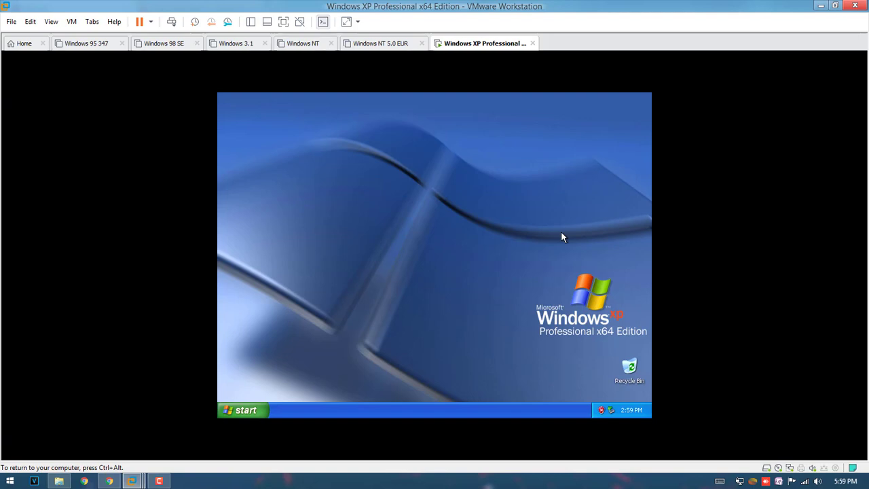
left_click(158, 480)
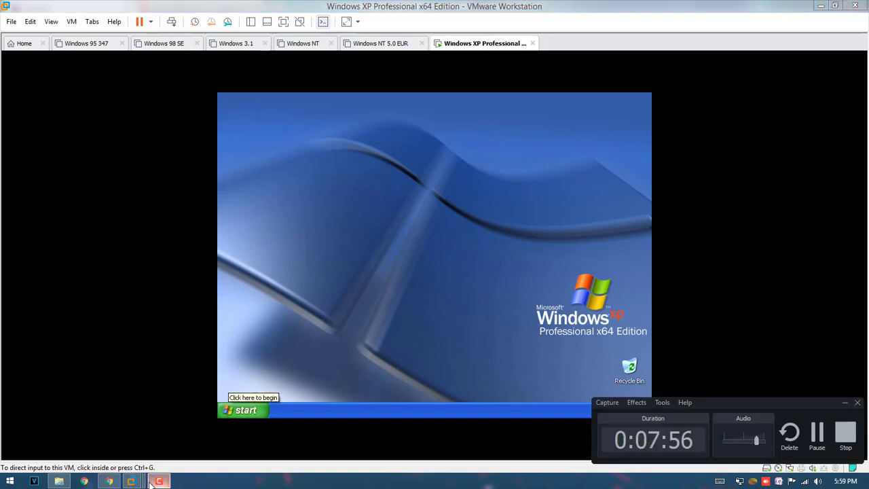